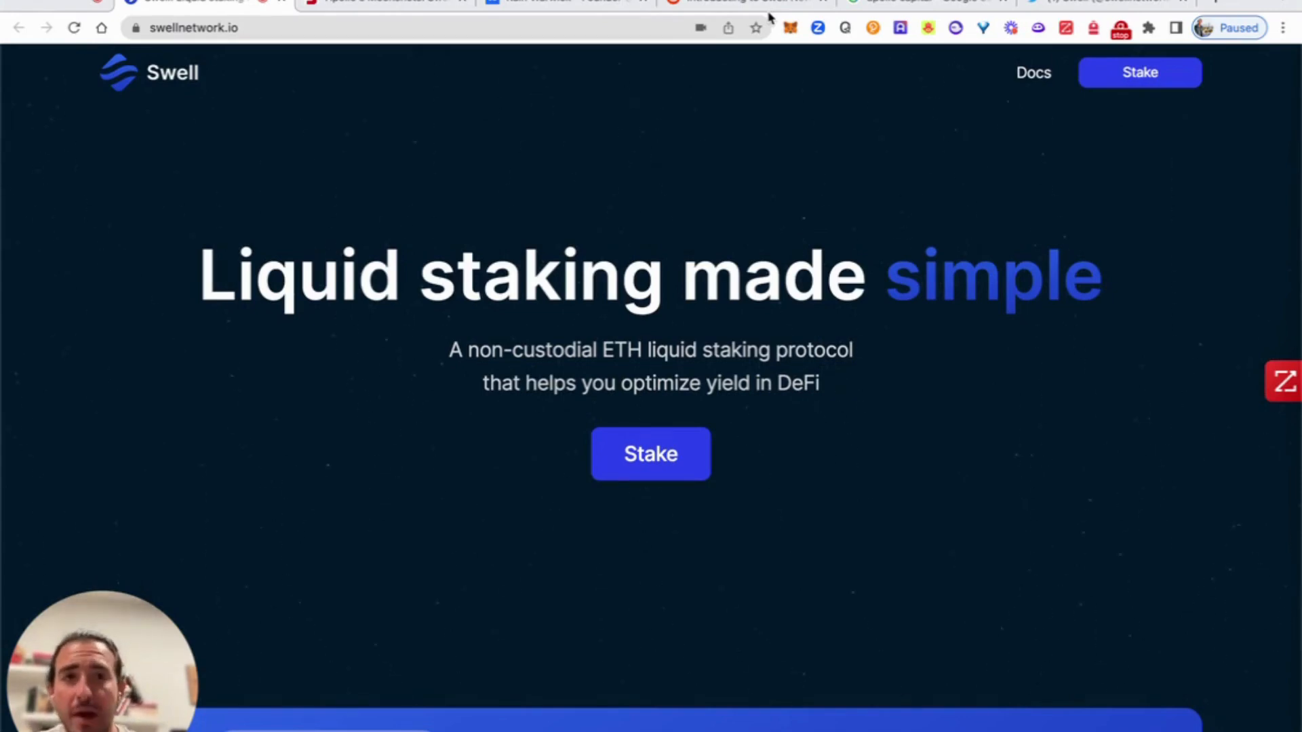
pyautogui.moveTo(1079, 4)
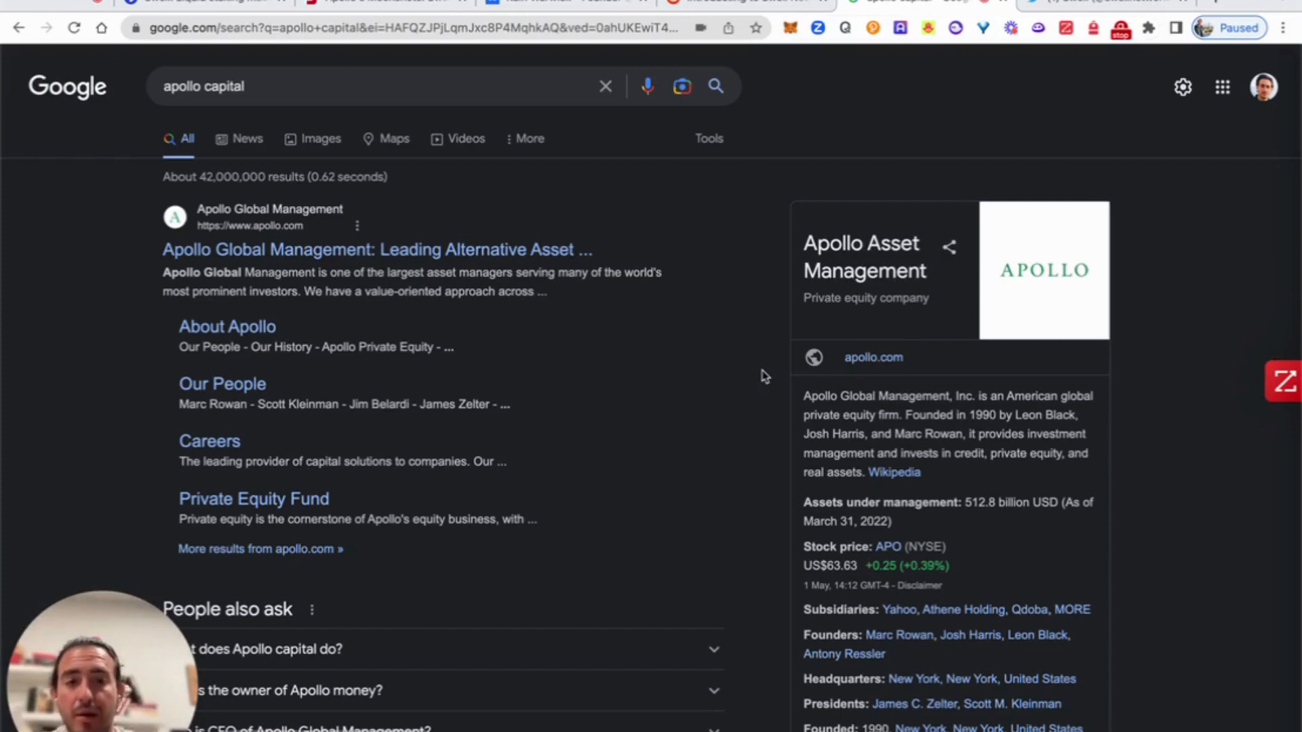
pyautogui.moveTo(664, 173)
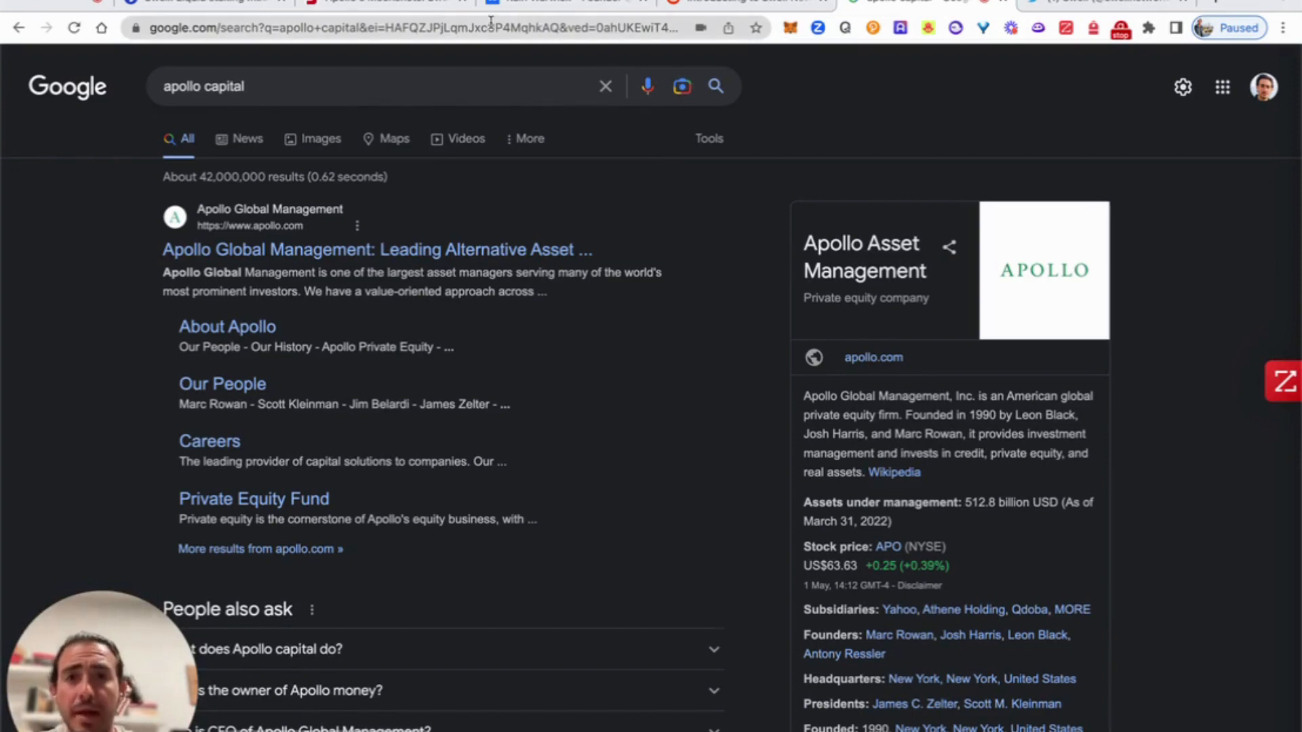
pyautogui.moveTo(499, 3)
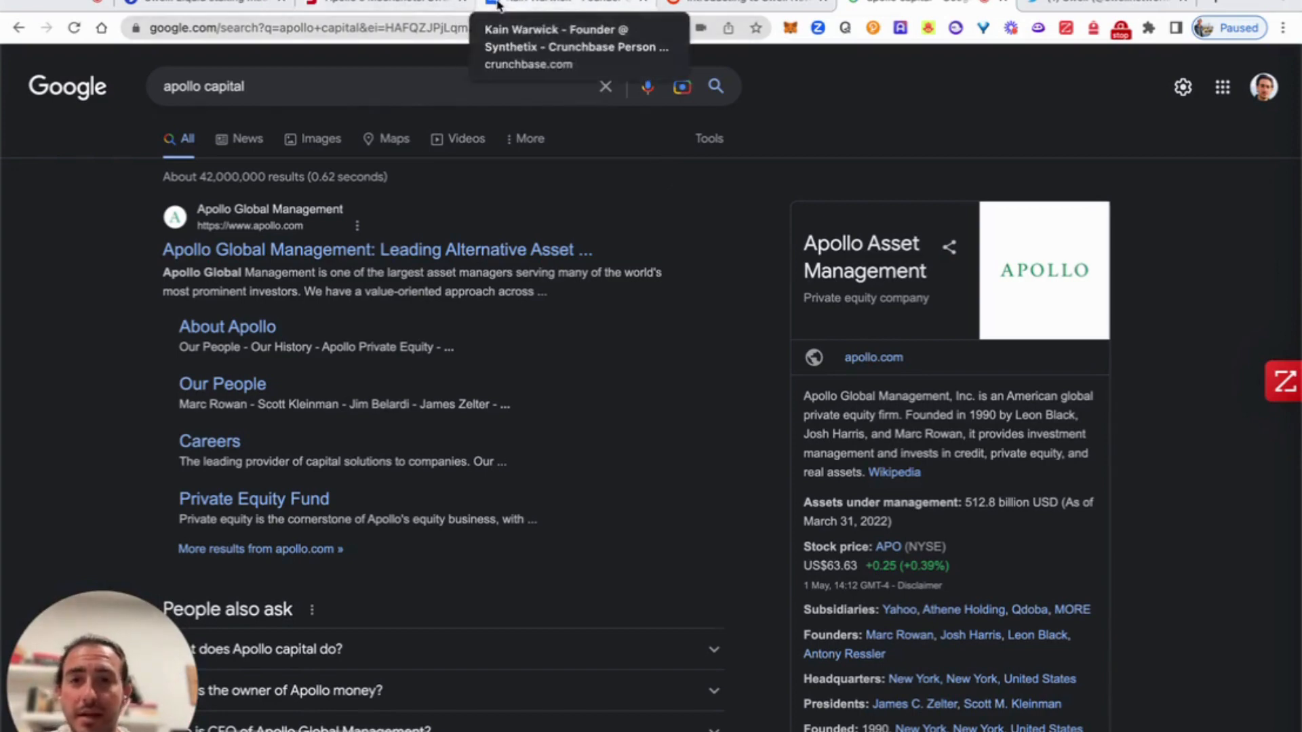
pyautogui.moveTo(528, 11)
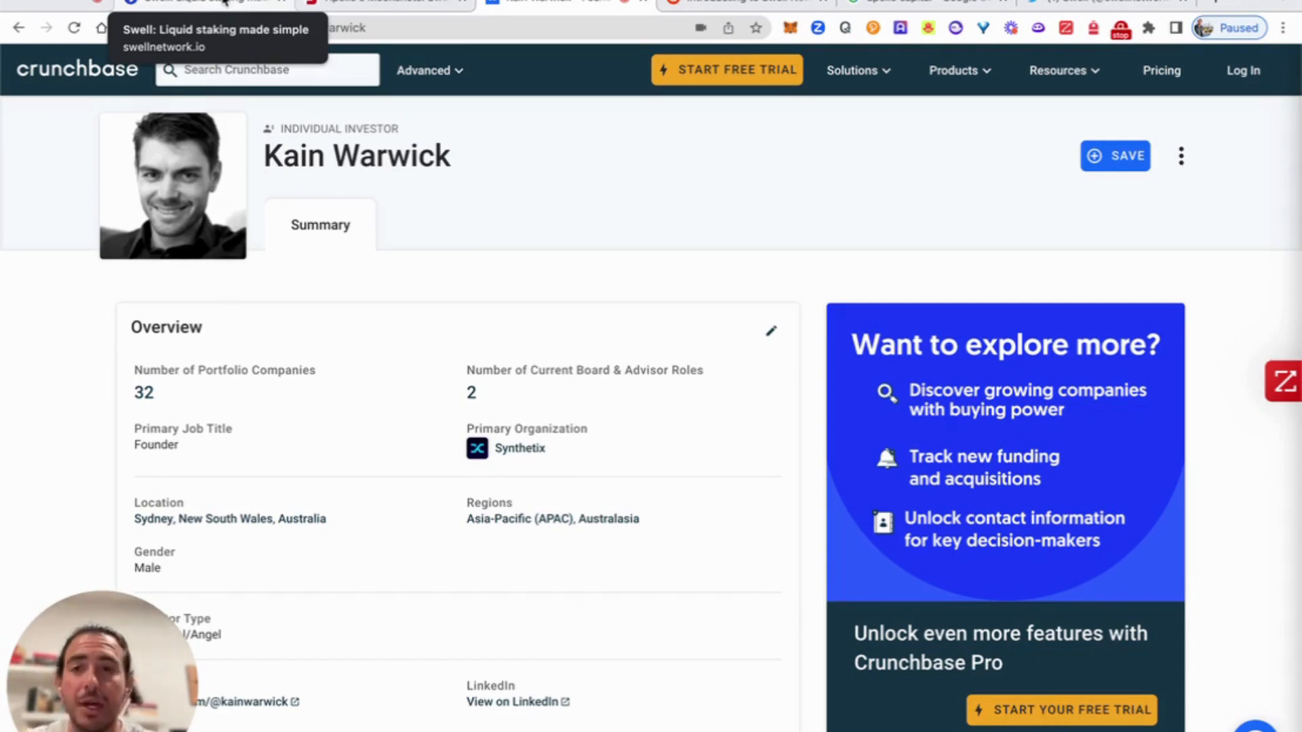
# Step: Return to the swellnetwork.io homepage tab and scroll through the liquid staking page briefly
pyautogui.click(208, 4)
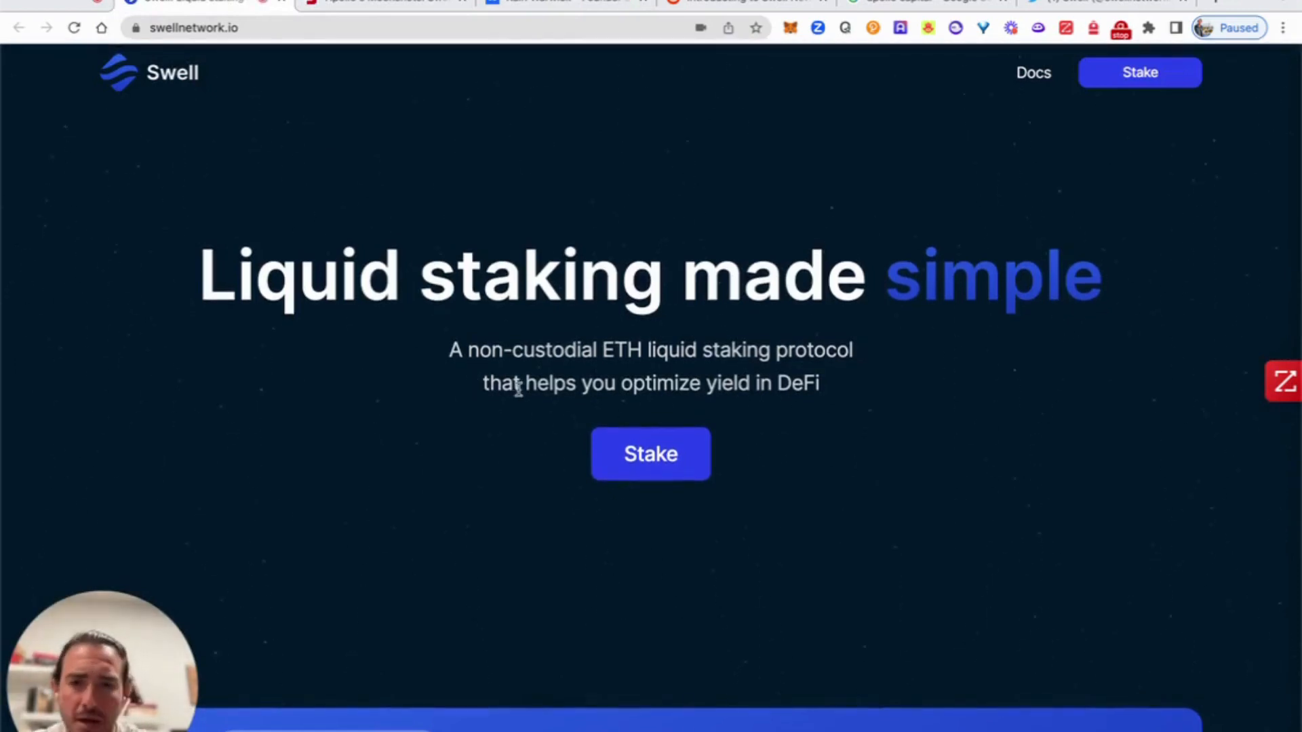
pyautogui.scroll(-3)
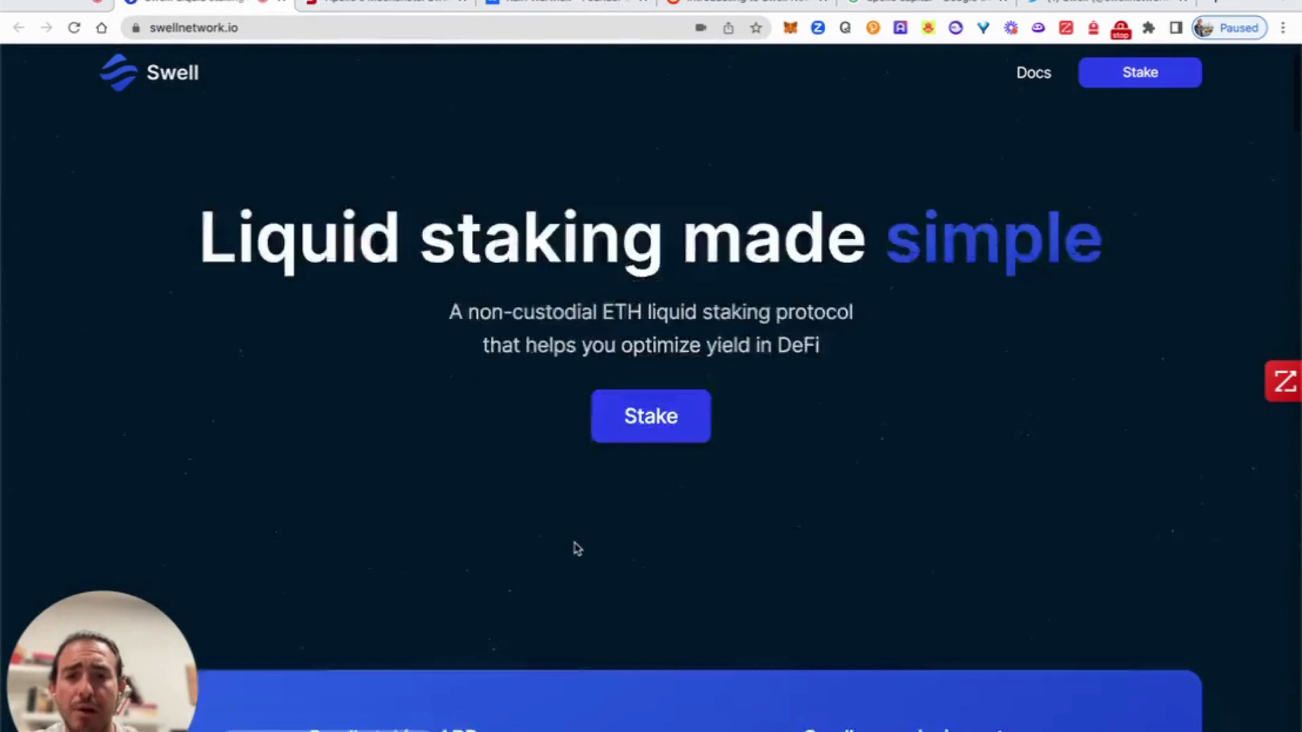
pyautogui.scroll(-3)
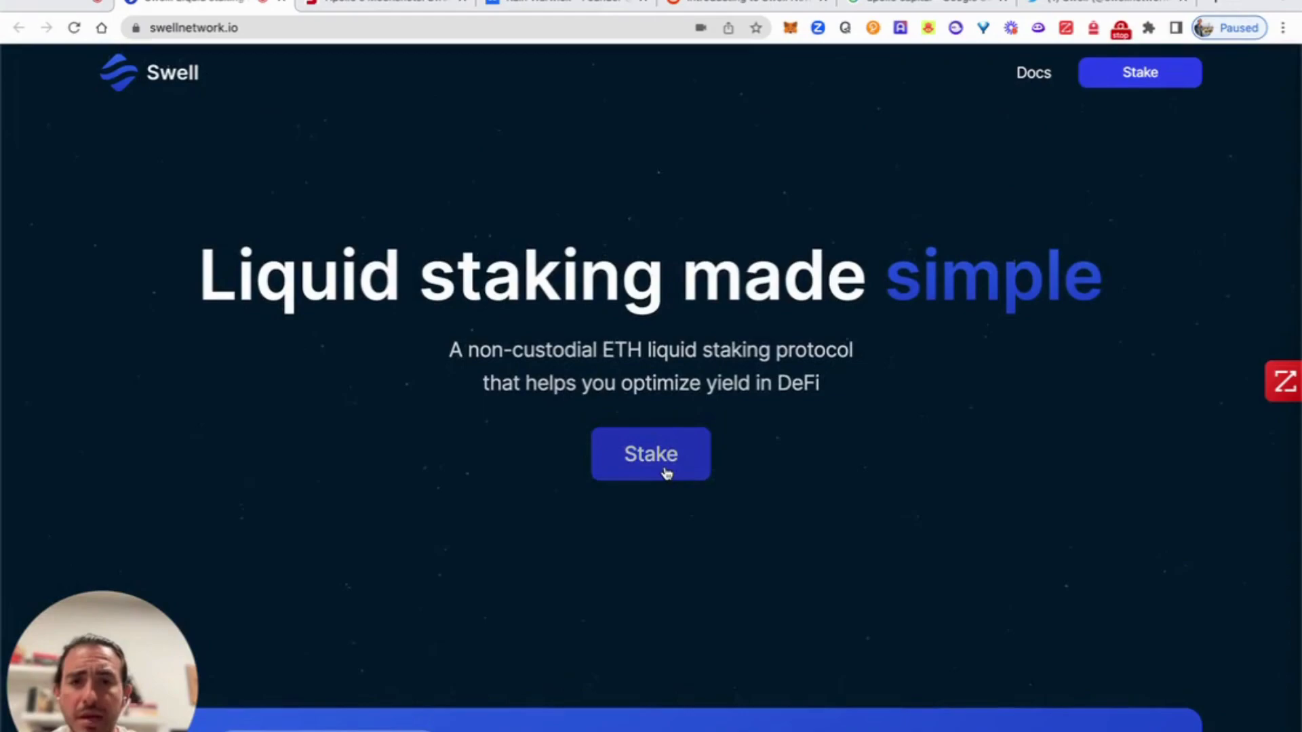
# Step: Launch the Swell staking app and check the wallet's 0.1612 ETH balance in MetaMask
pyautogui.click(650, 454)
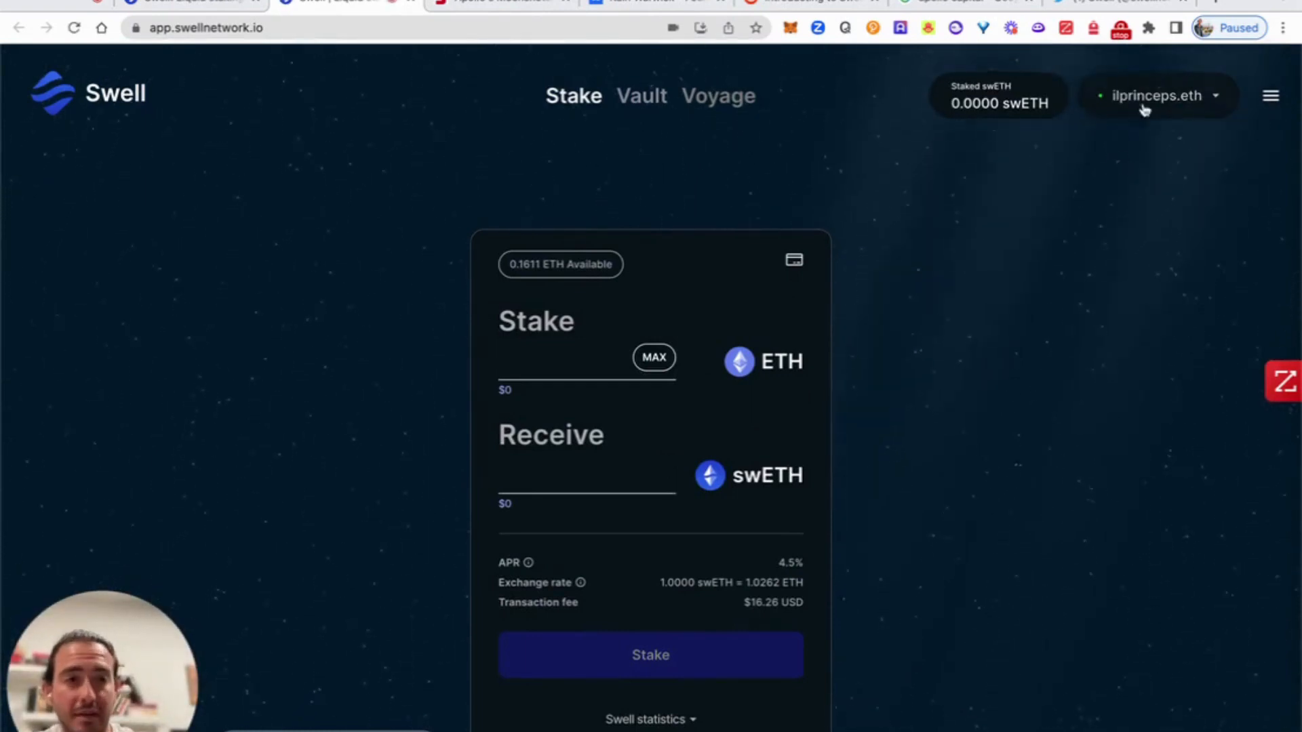
pyautogui.moveTo(1151, 148)
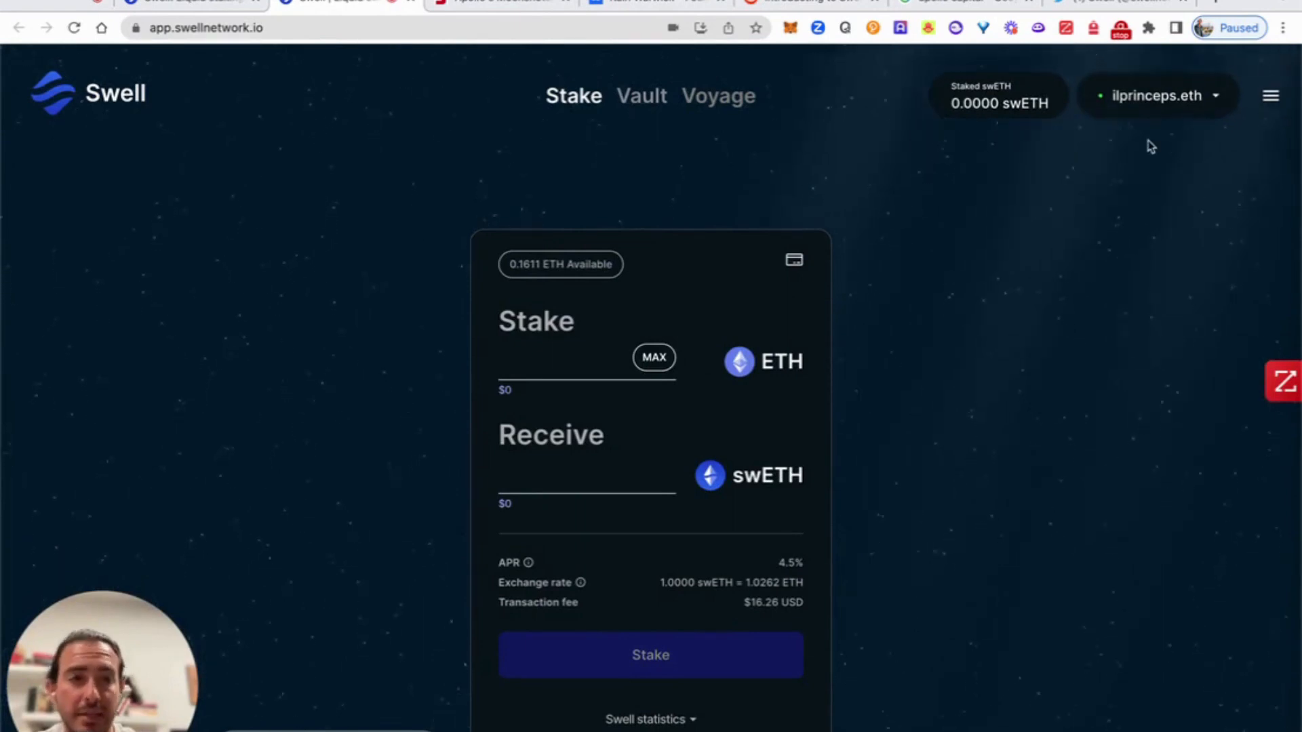
pyautogui.moveTo(629, 116)
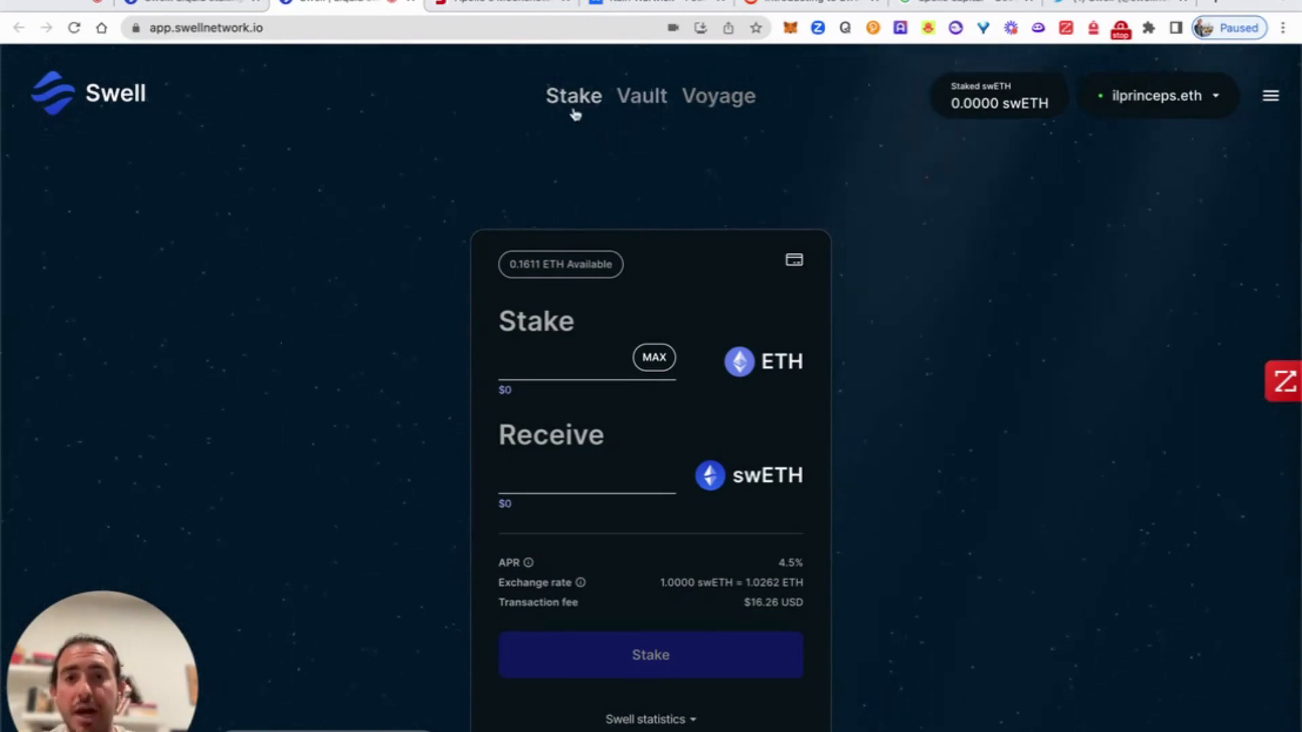
pyautogui.moveTo(650, 207)
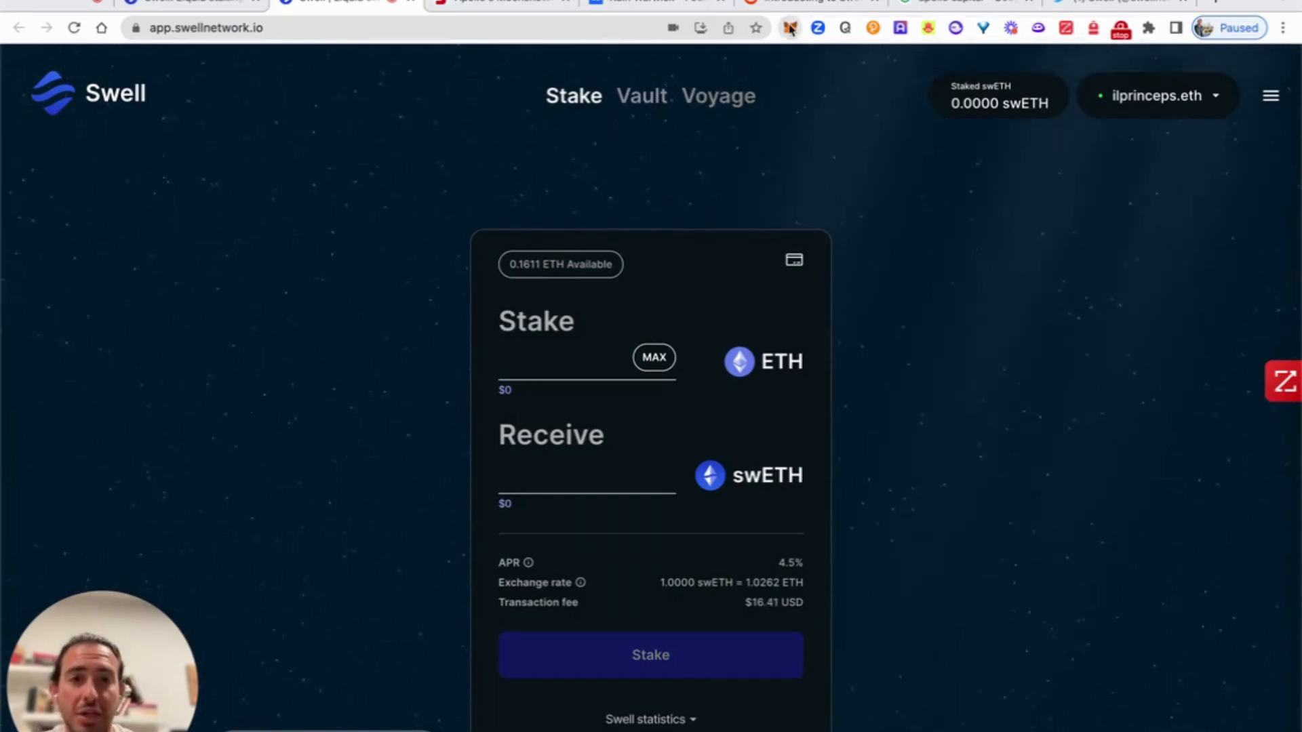
pyautogui.click(788, 27)
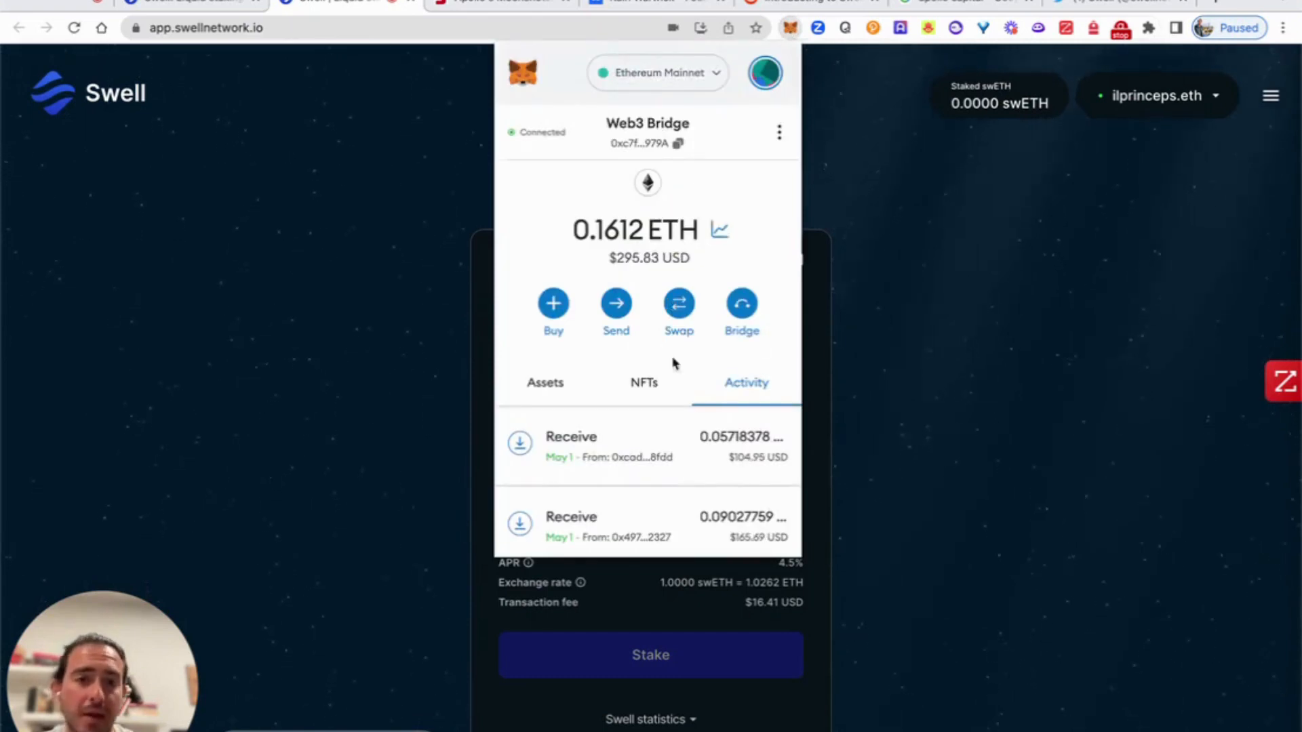
pyautogui.moveTo(635, 243)
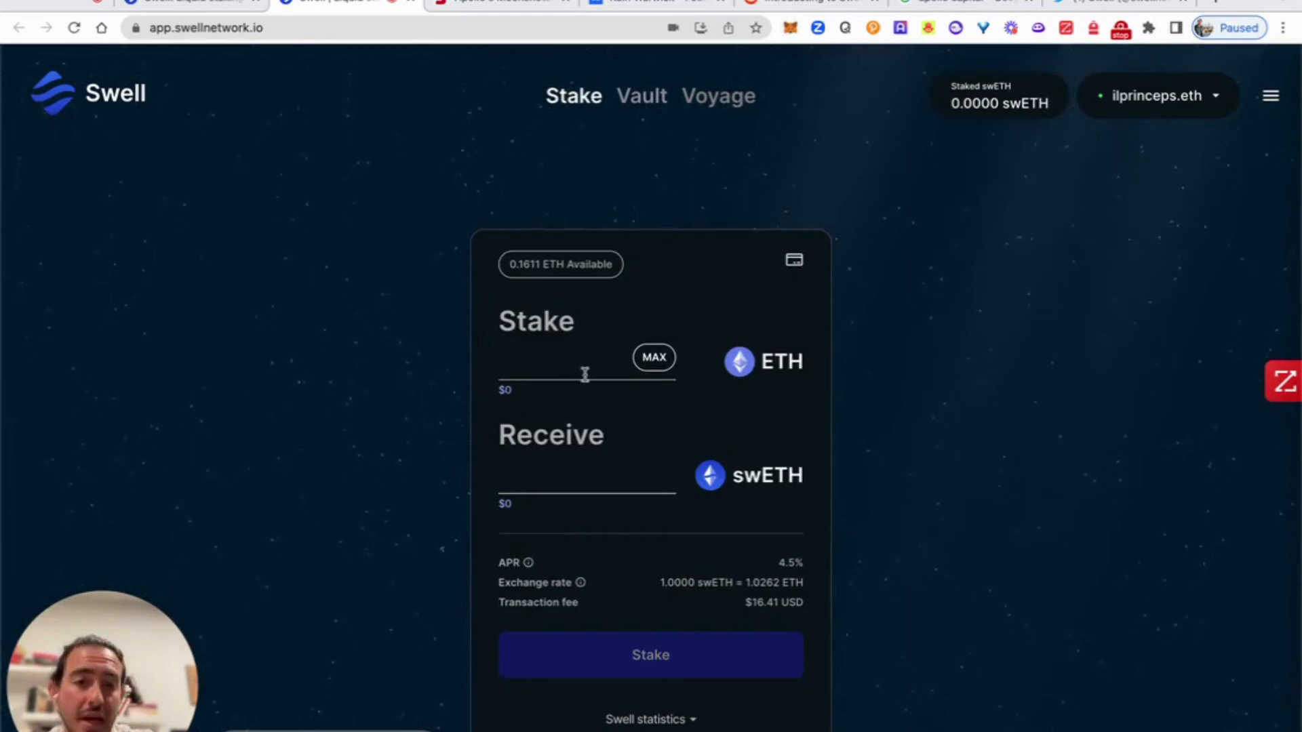
# Step: Enter about 0.1112 ETH in the stake field, showing roughly 0.1083 swETH to receive
pyautogui.click(654, 358)
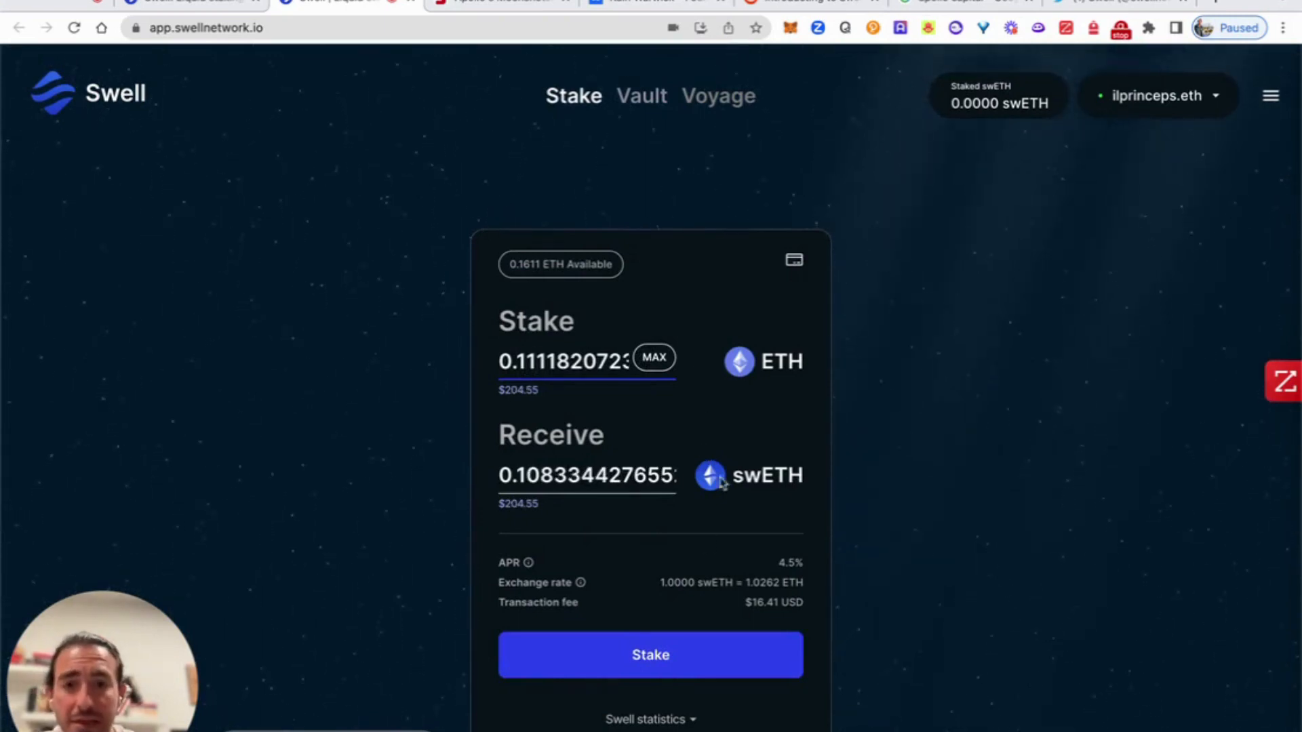
pyautogui.scroll(-3)
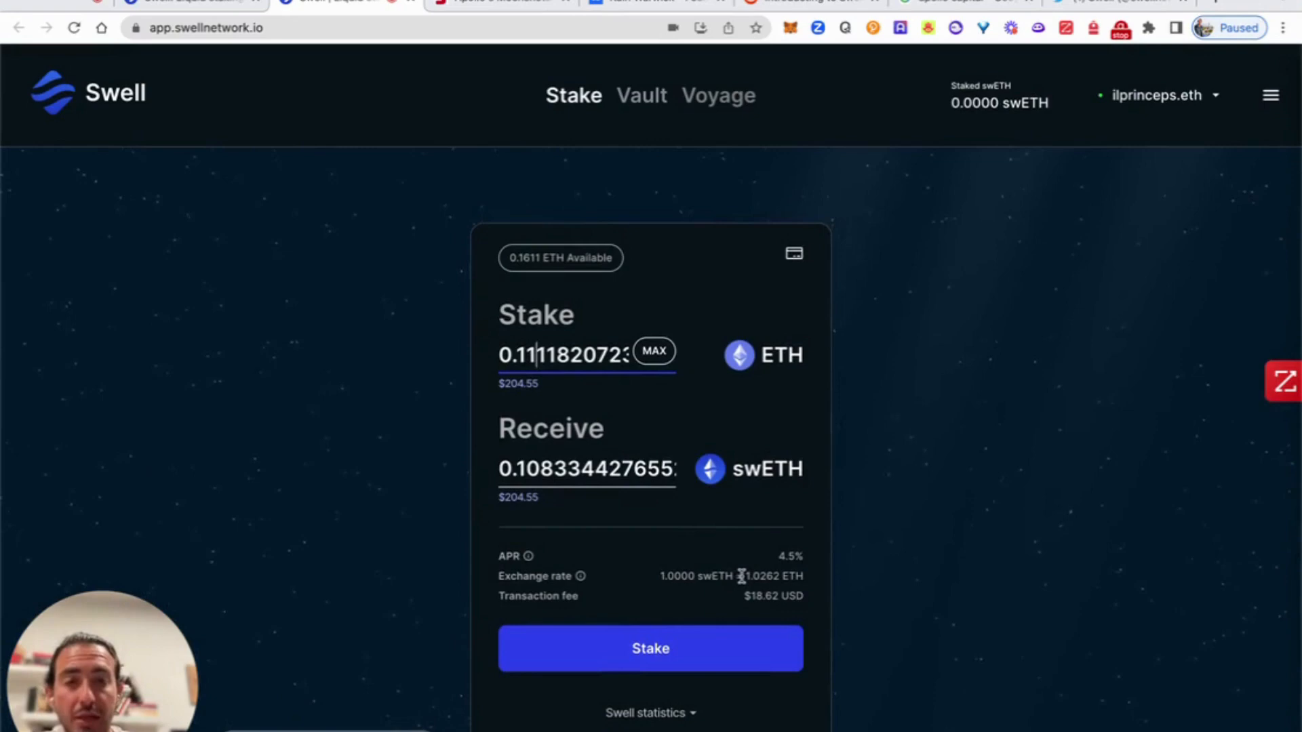
pyautogui.moveTo(772, 566)
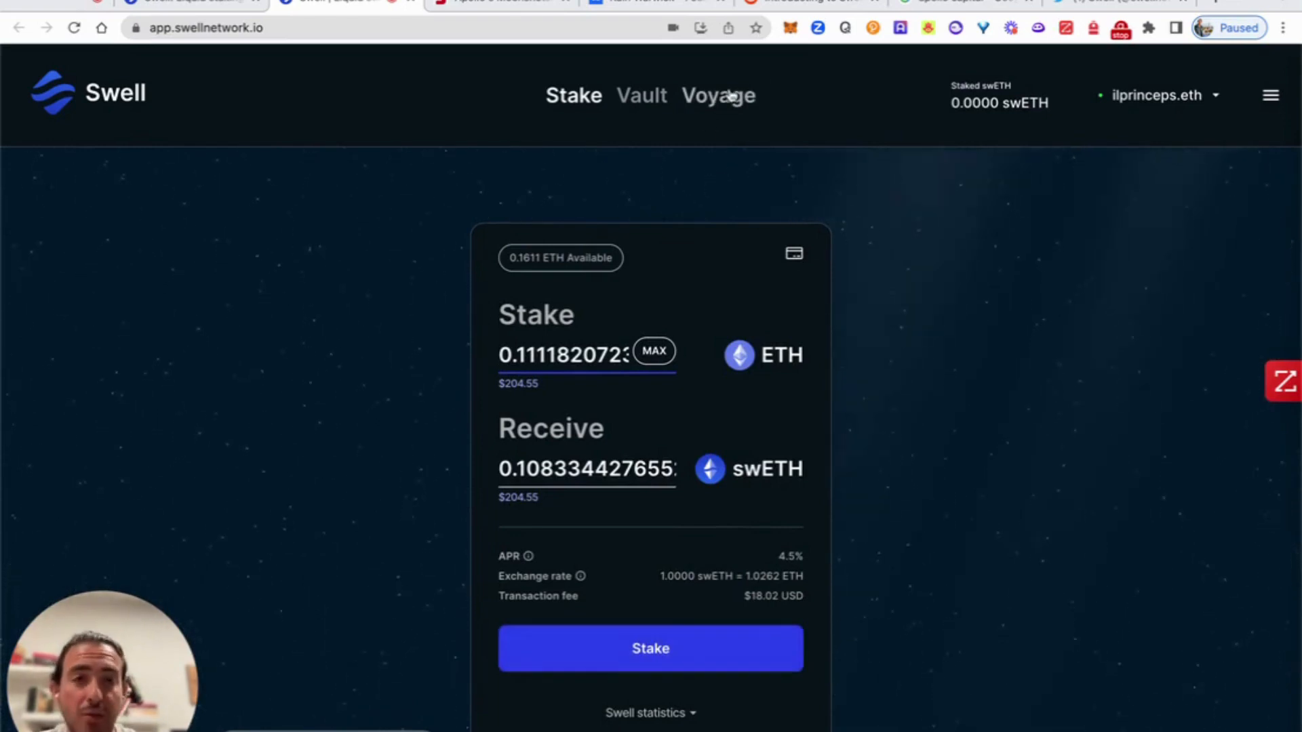
pyautogui.click(540, 355)
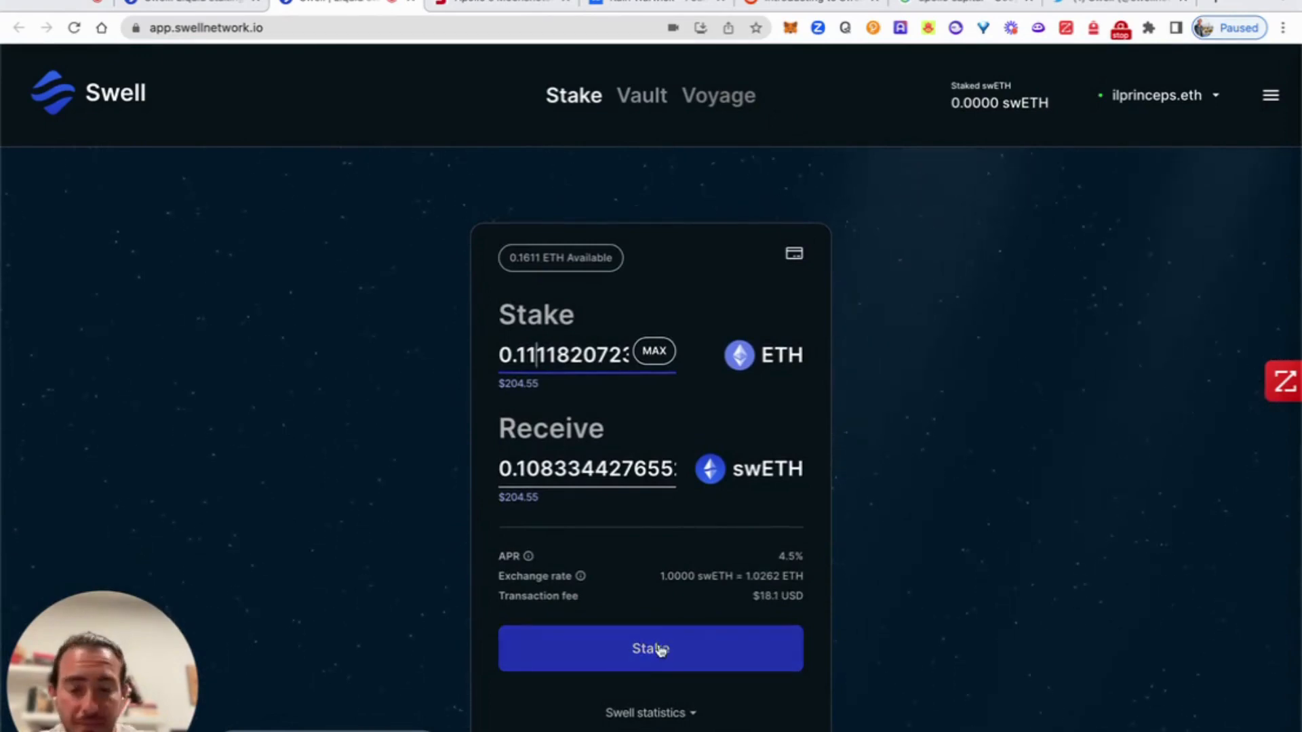
# Step: Submit the 0.1112 ETH stake, confirm it in MetaMask, then view the Stockhead article
pyautogui.click(650, 648)
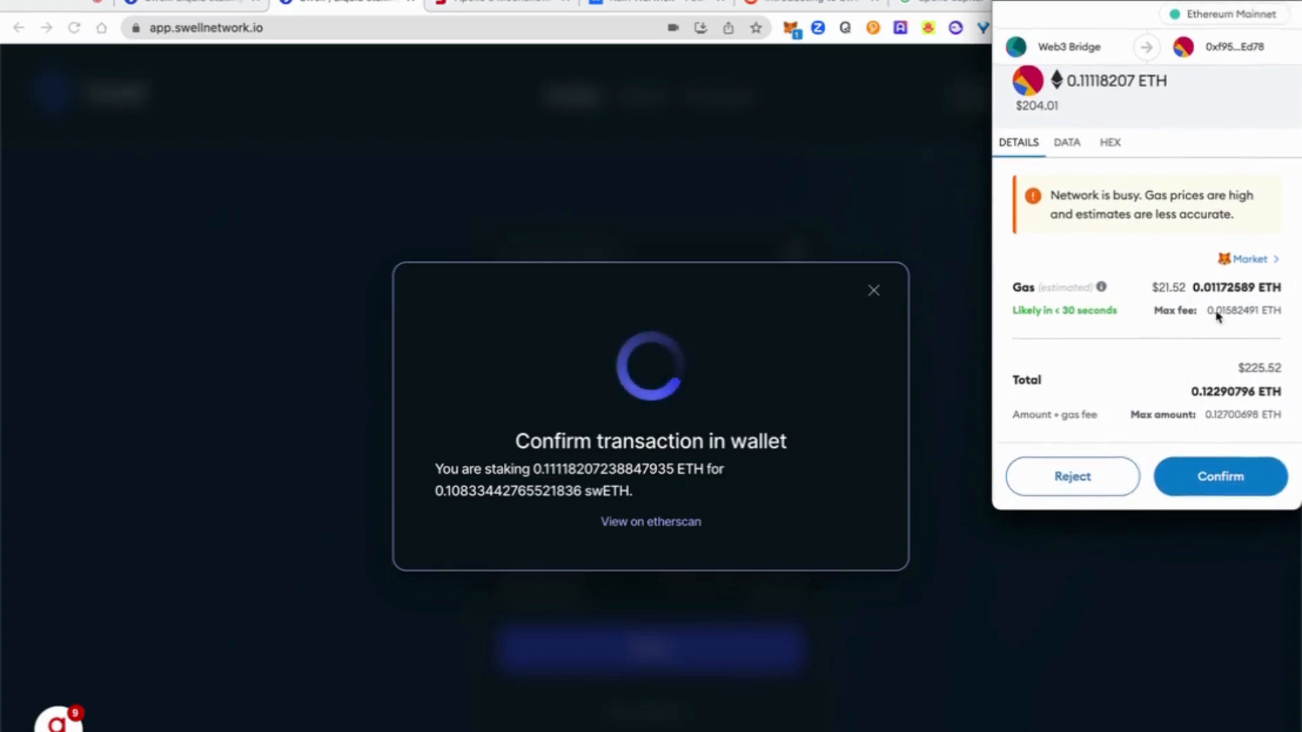
pyautogui.click(1219, 476)
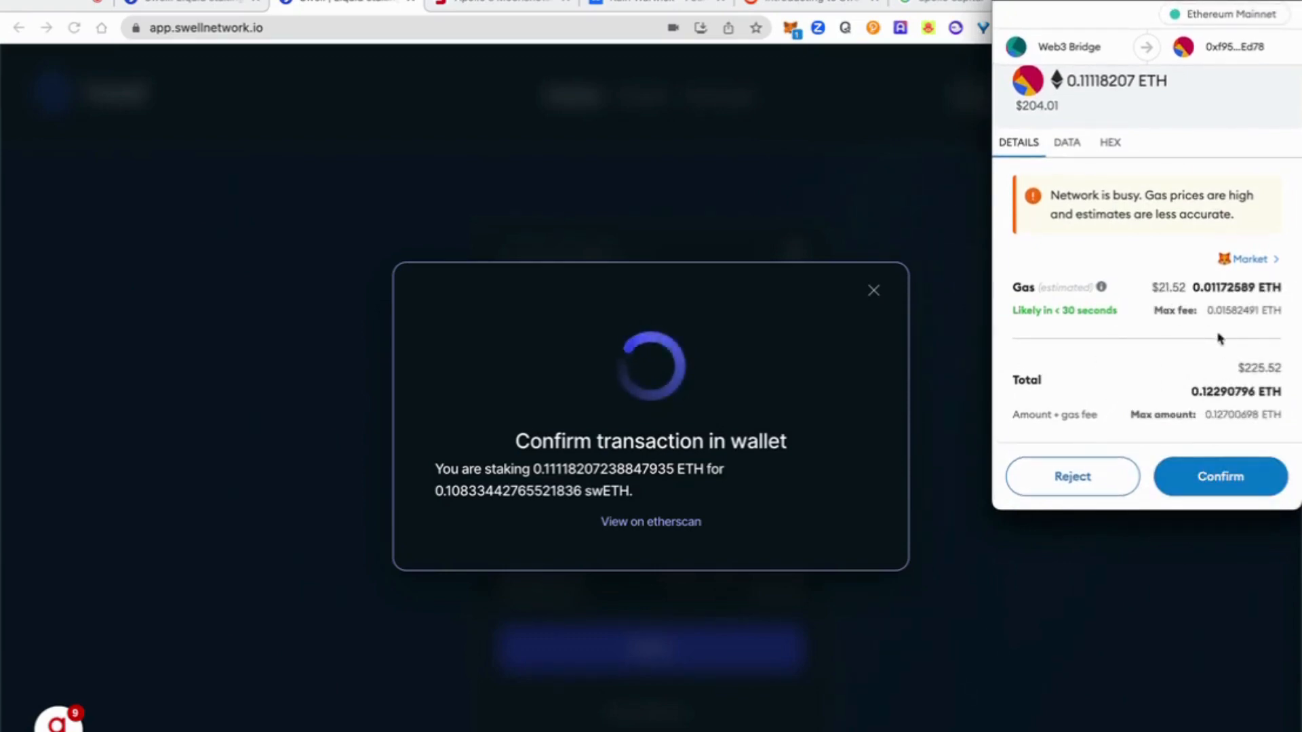
pyautogui.click(1220, 476)
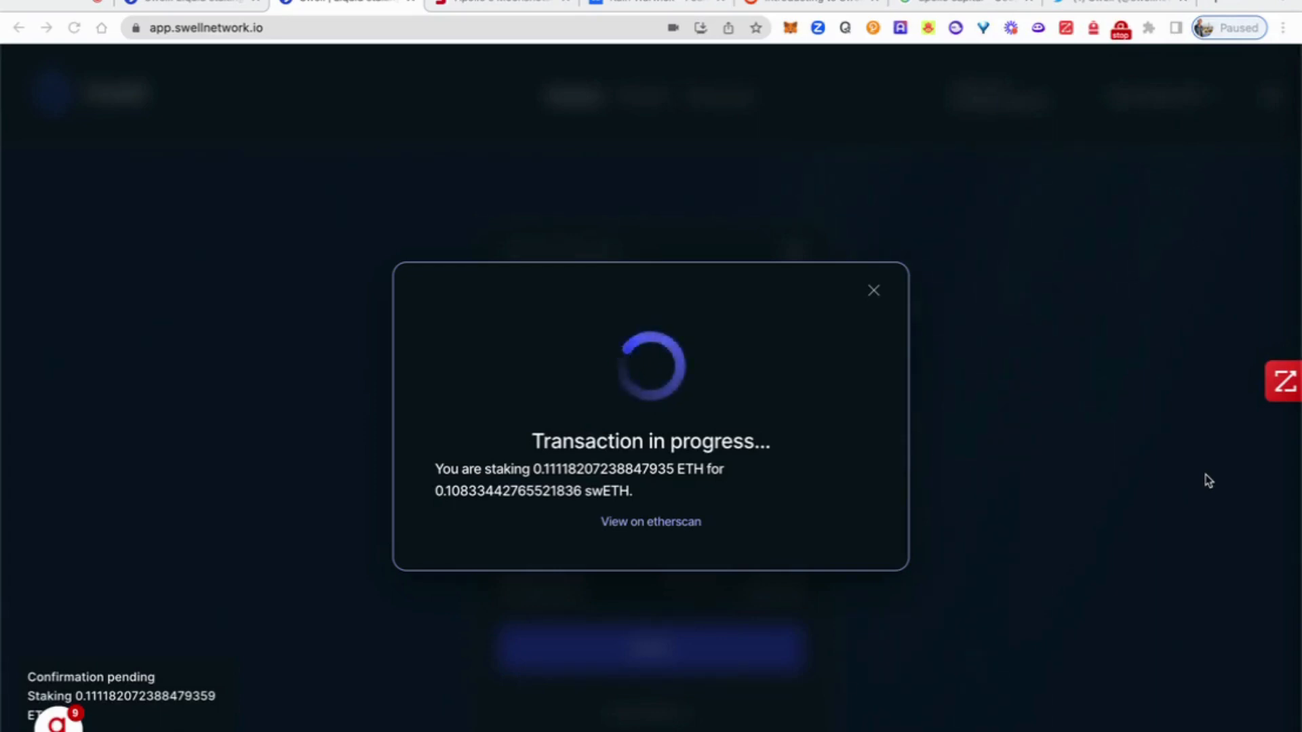
pyautogui.click(498, 3)
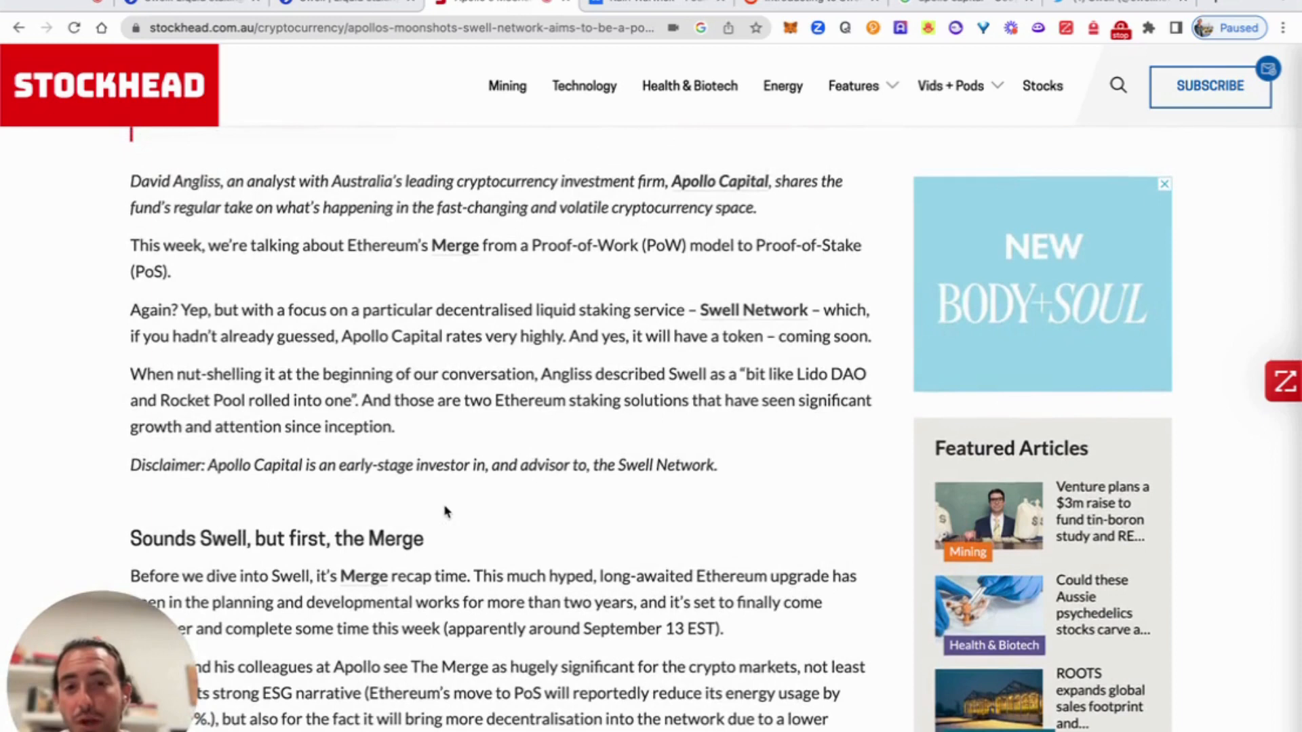
pyautogui.scroll(-3)
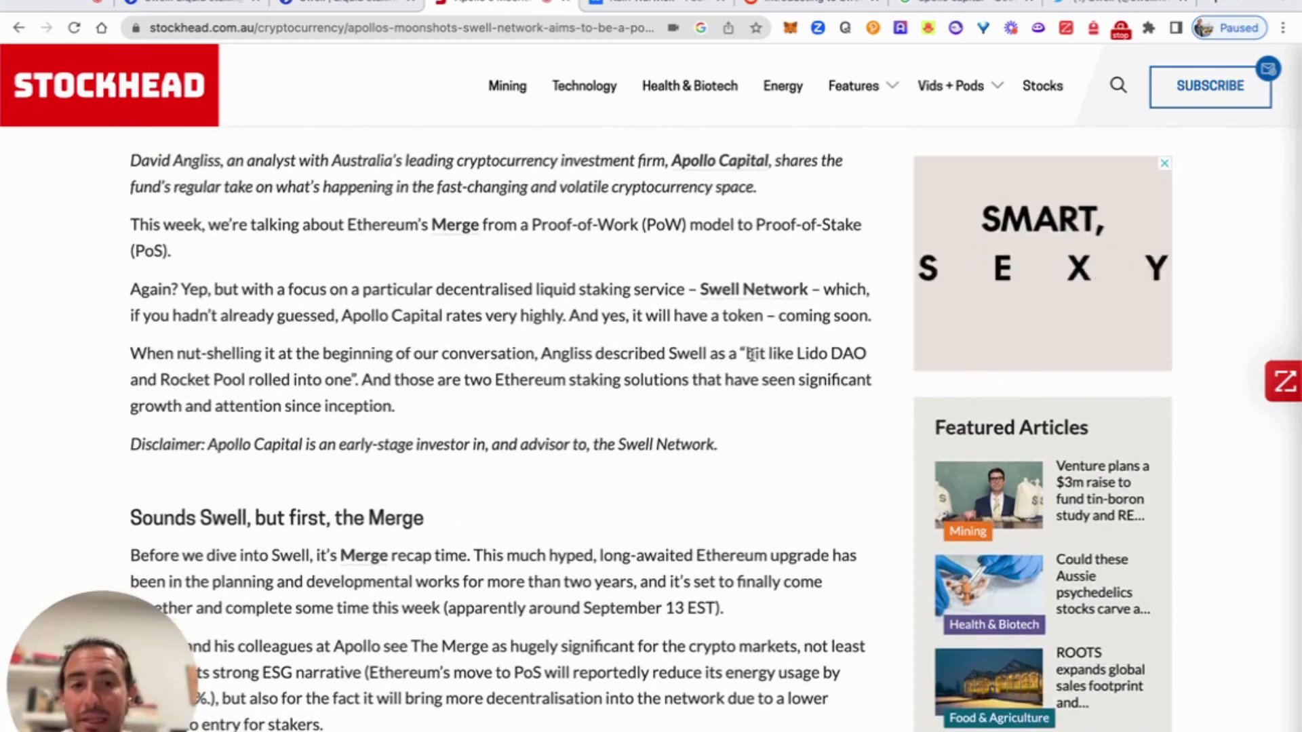
pyautogui.moveTo(747, 353); pyautogui.dragTo(262, 379)
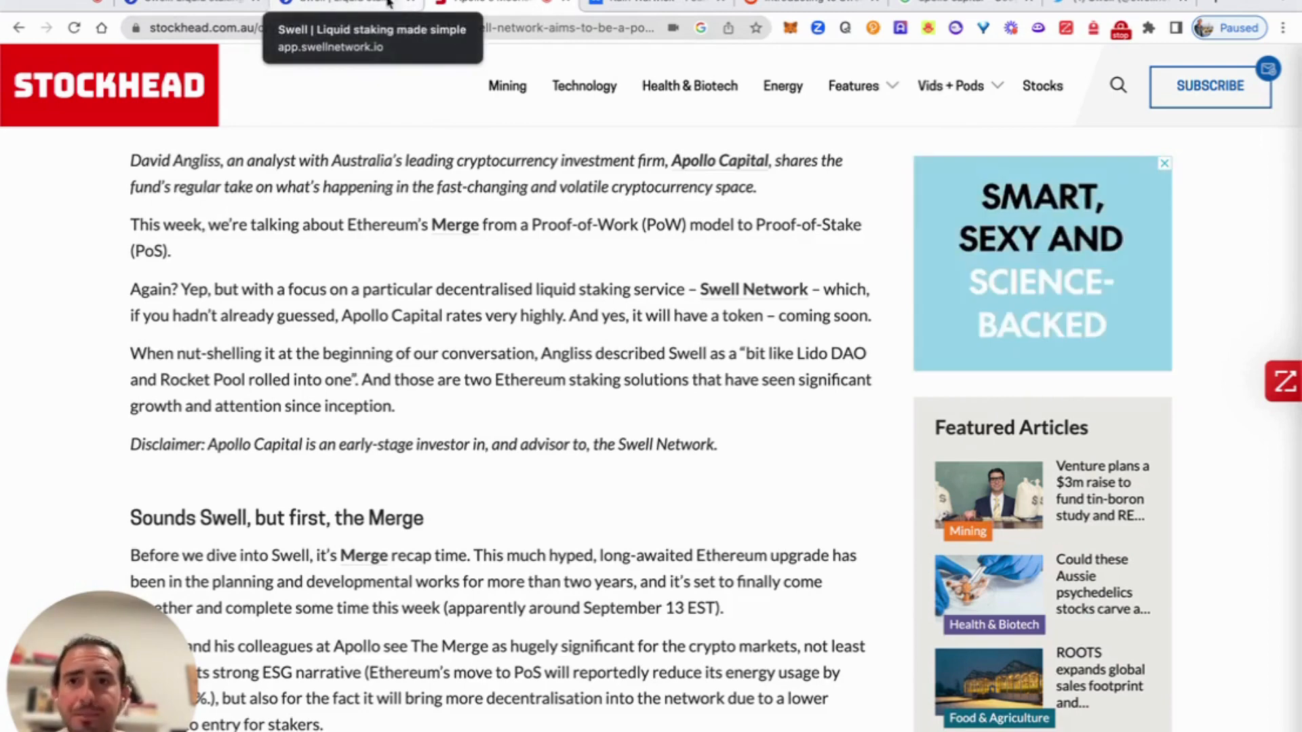
# Step: Switch back to the Swell staking app tab
pyautogui.click(341, 2)
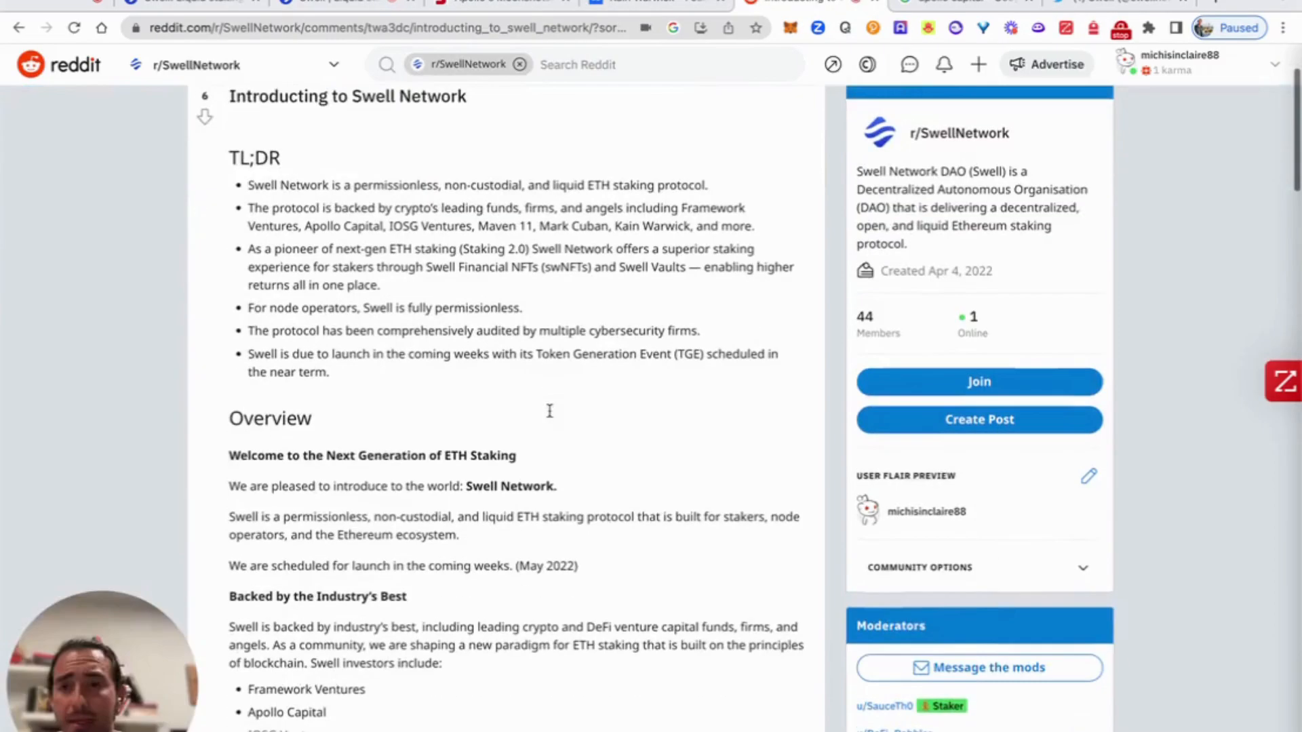
pyautogui.scroll(-3)
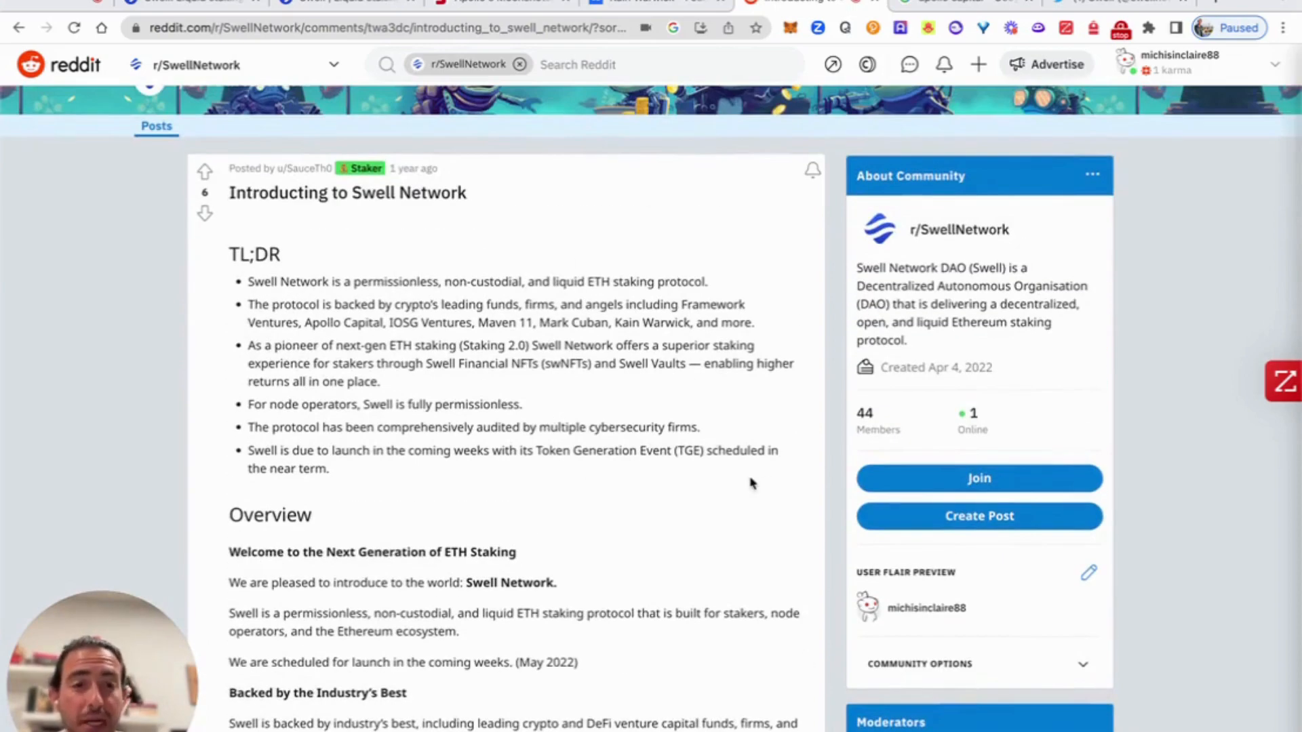
pyautogui.scroll(-3)
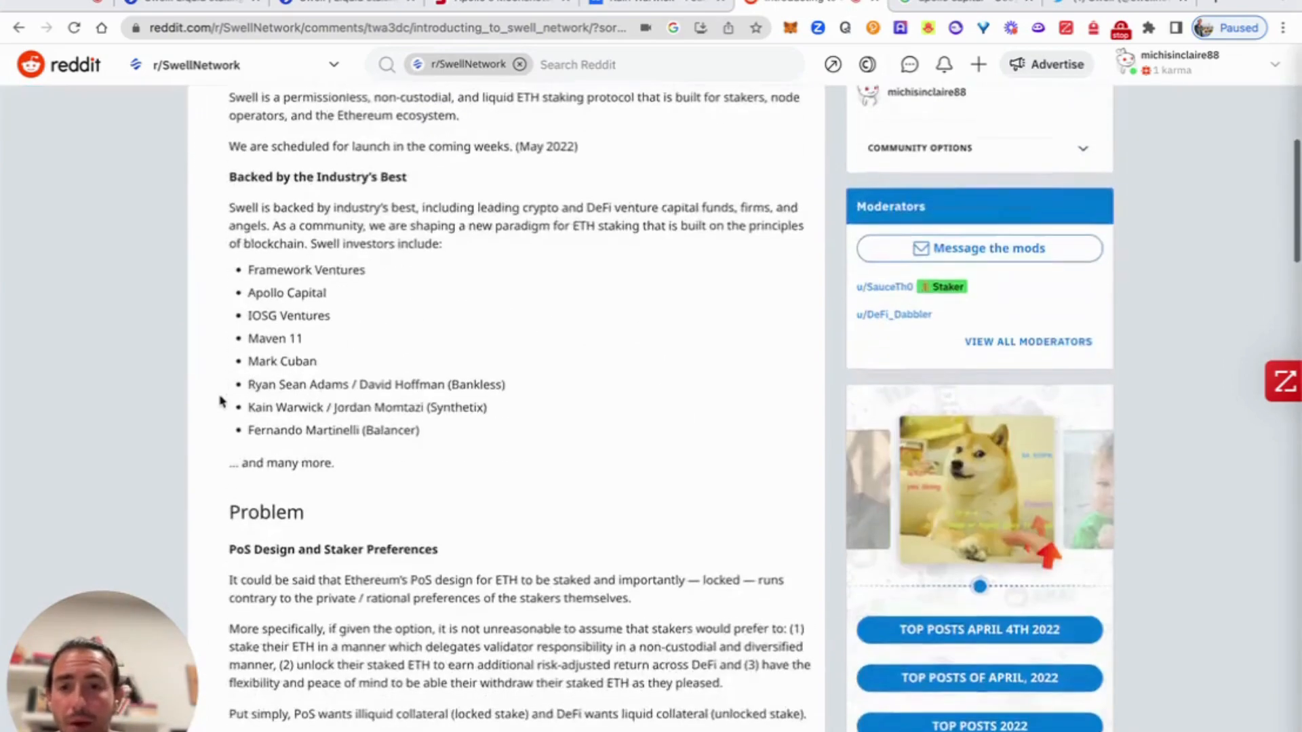
pyautogui.scroll(-3)
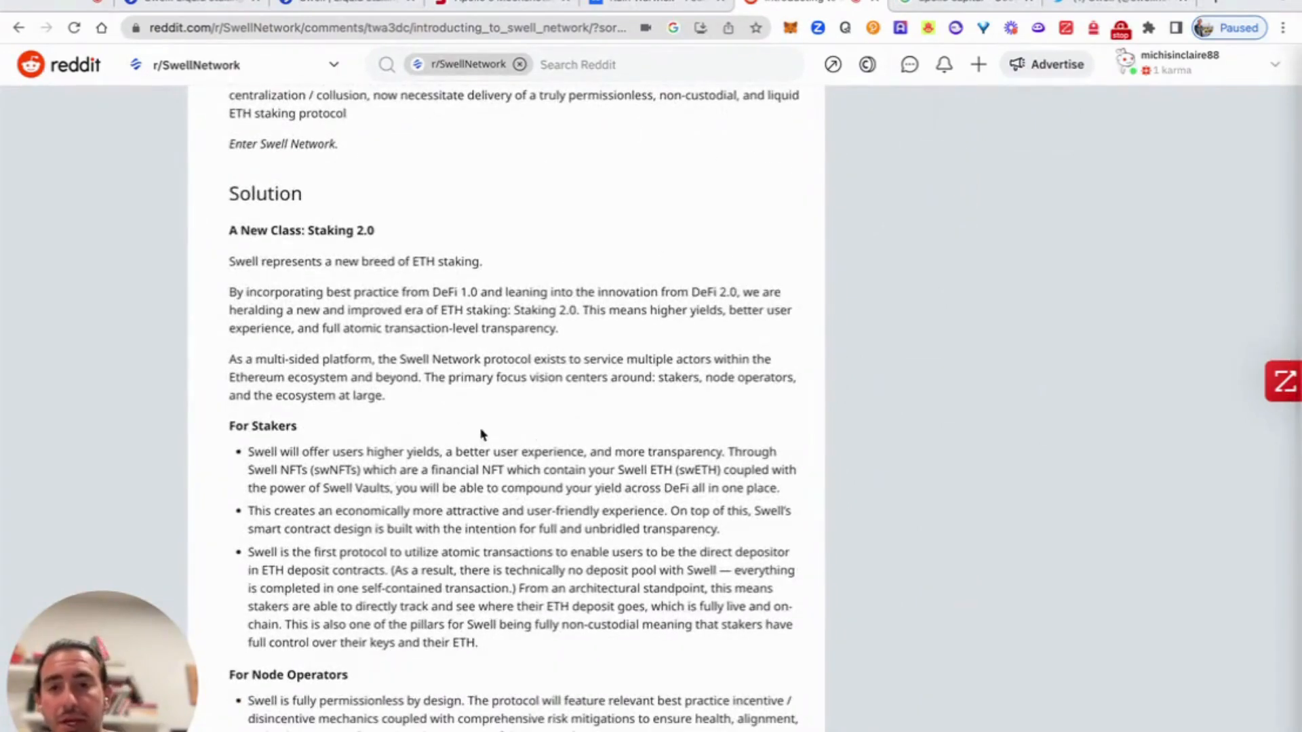
pyautogui.moveTo(329, 352)
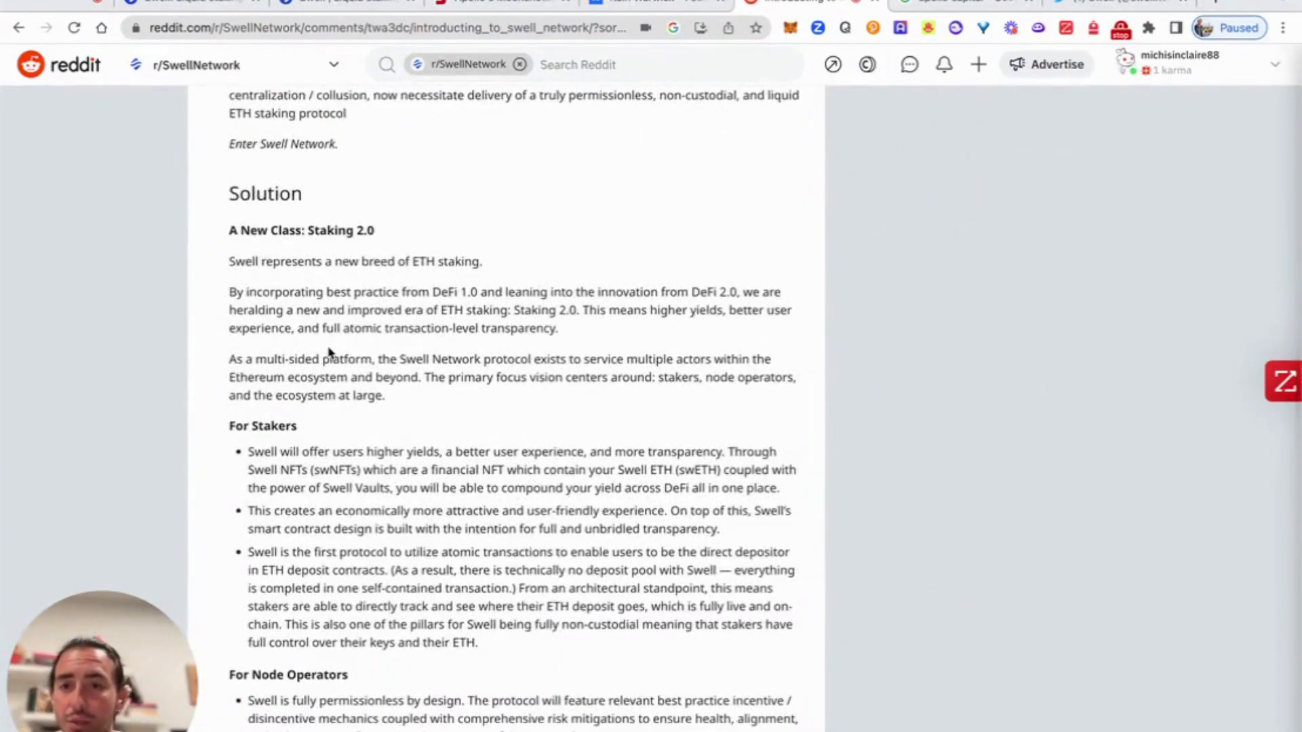
pyautogui.scroll(-3)
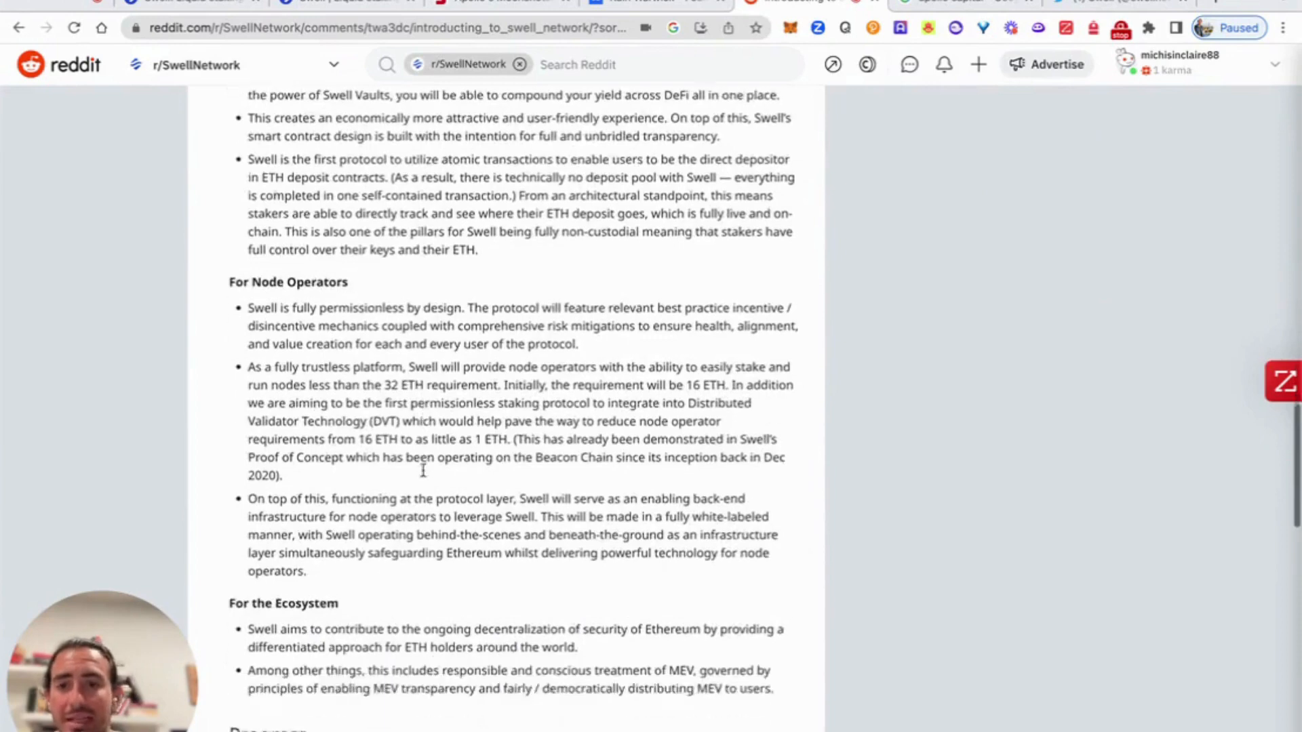
pyautogui.scroll(-3)
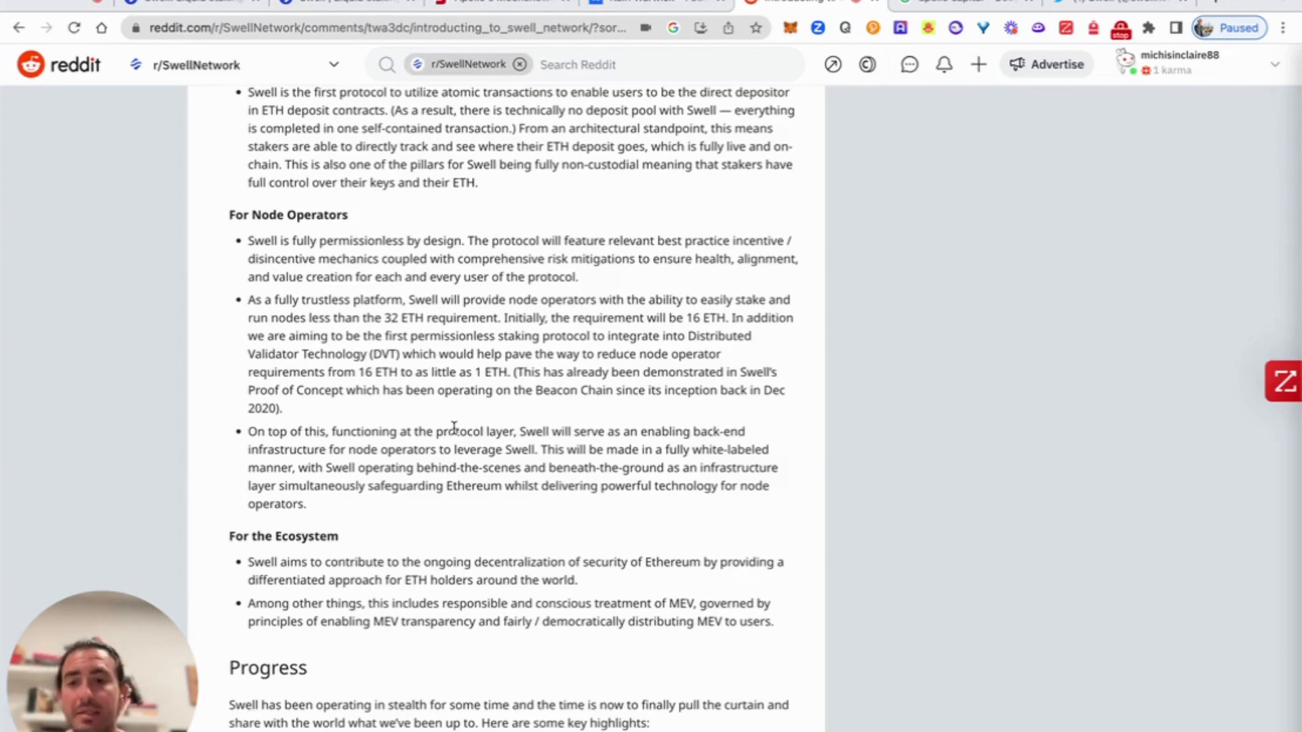
pyautogui.scroll(3)
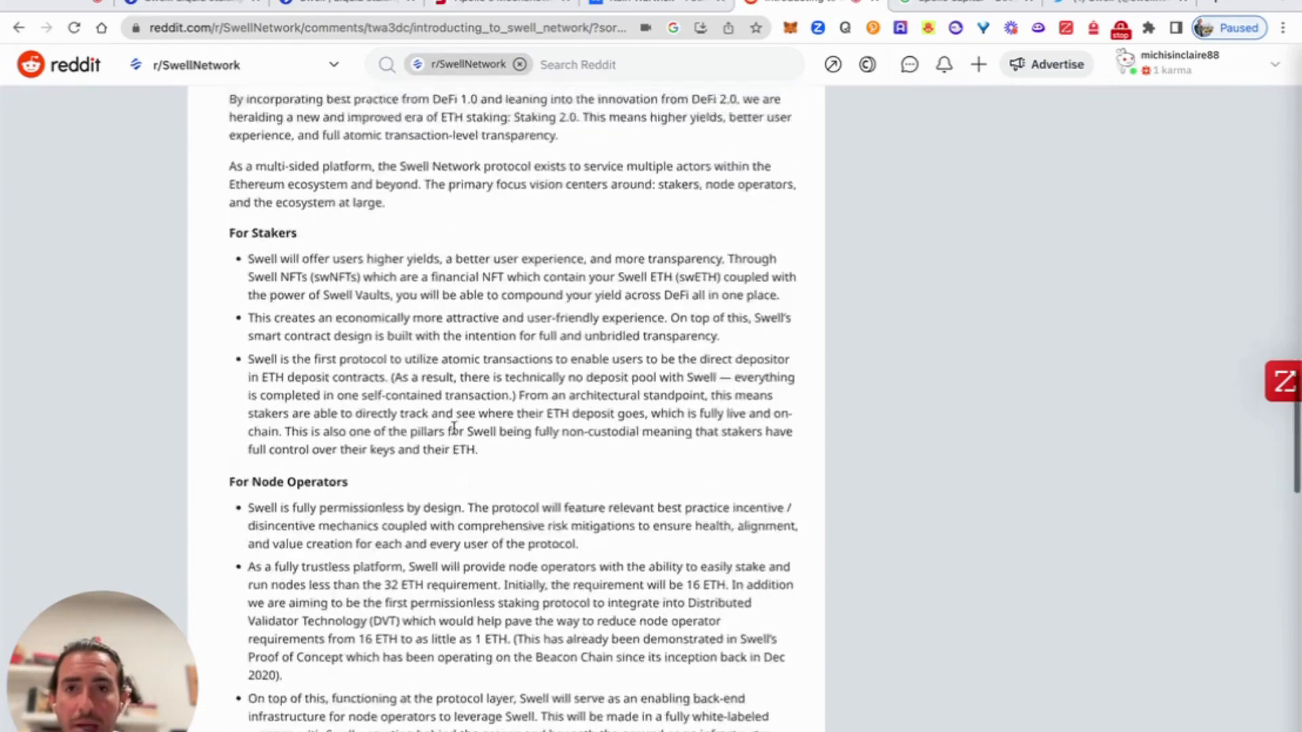